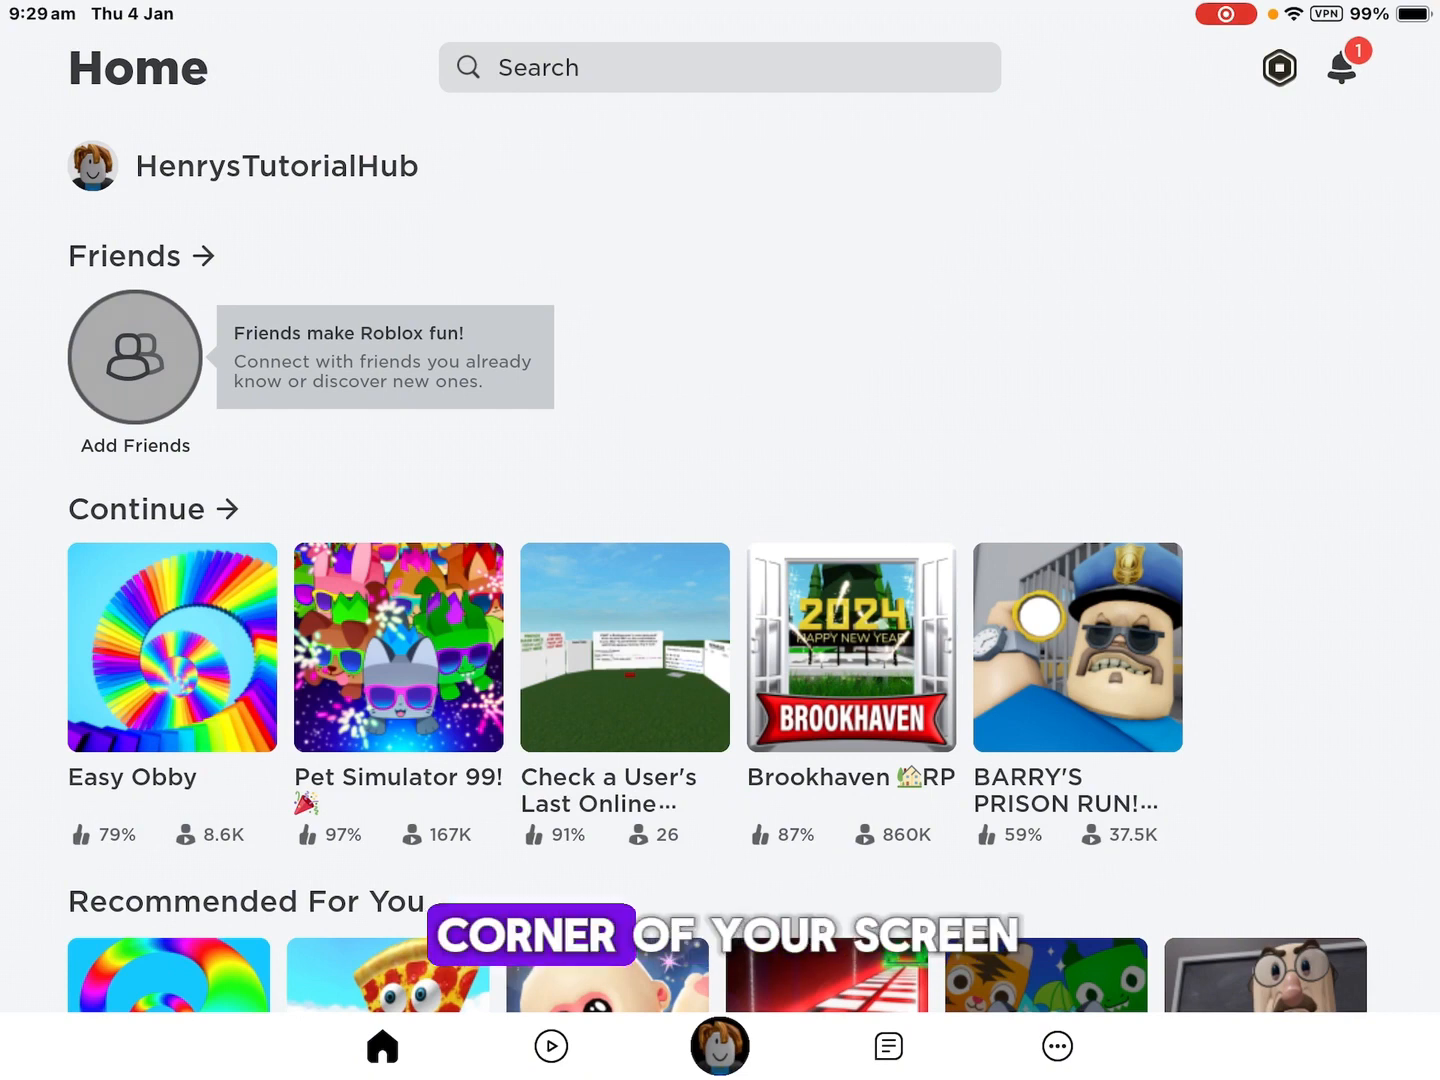
- Go to the More page with its grid of extra sections
left_click(1056, 1046)
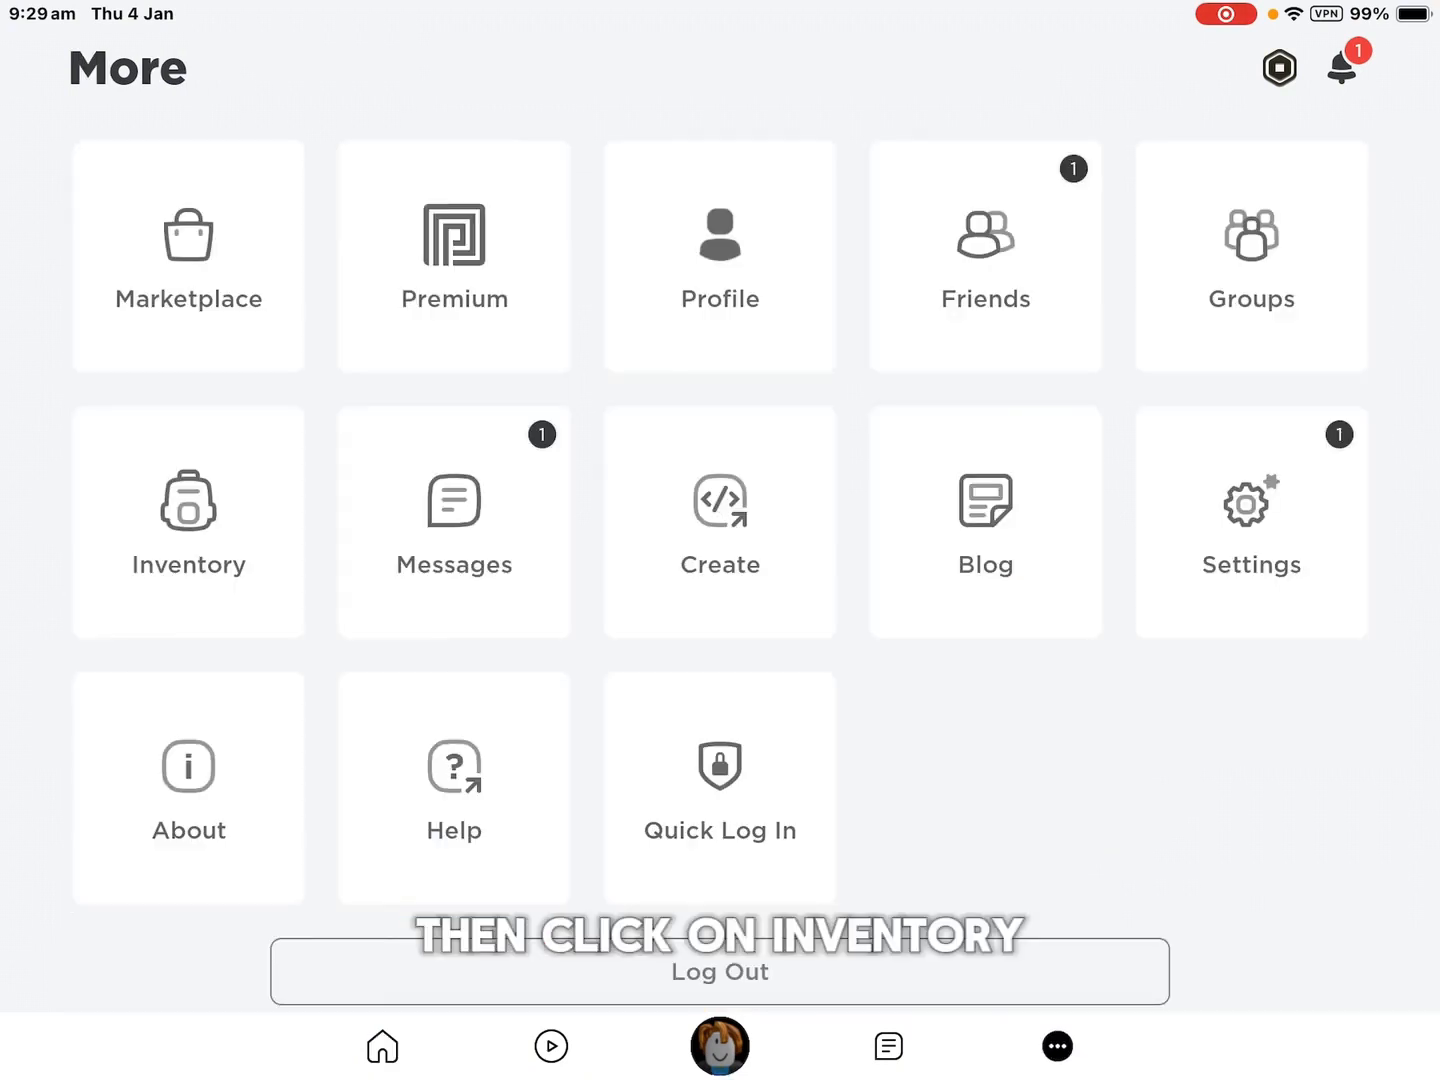
- Show the Inventory page and scroll its category list down to Passes, Shoes, Tops and Video
left_click(188, 520)
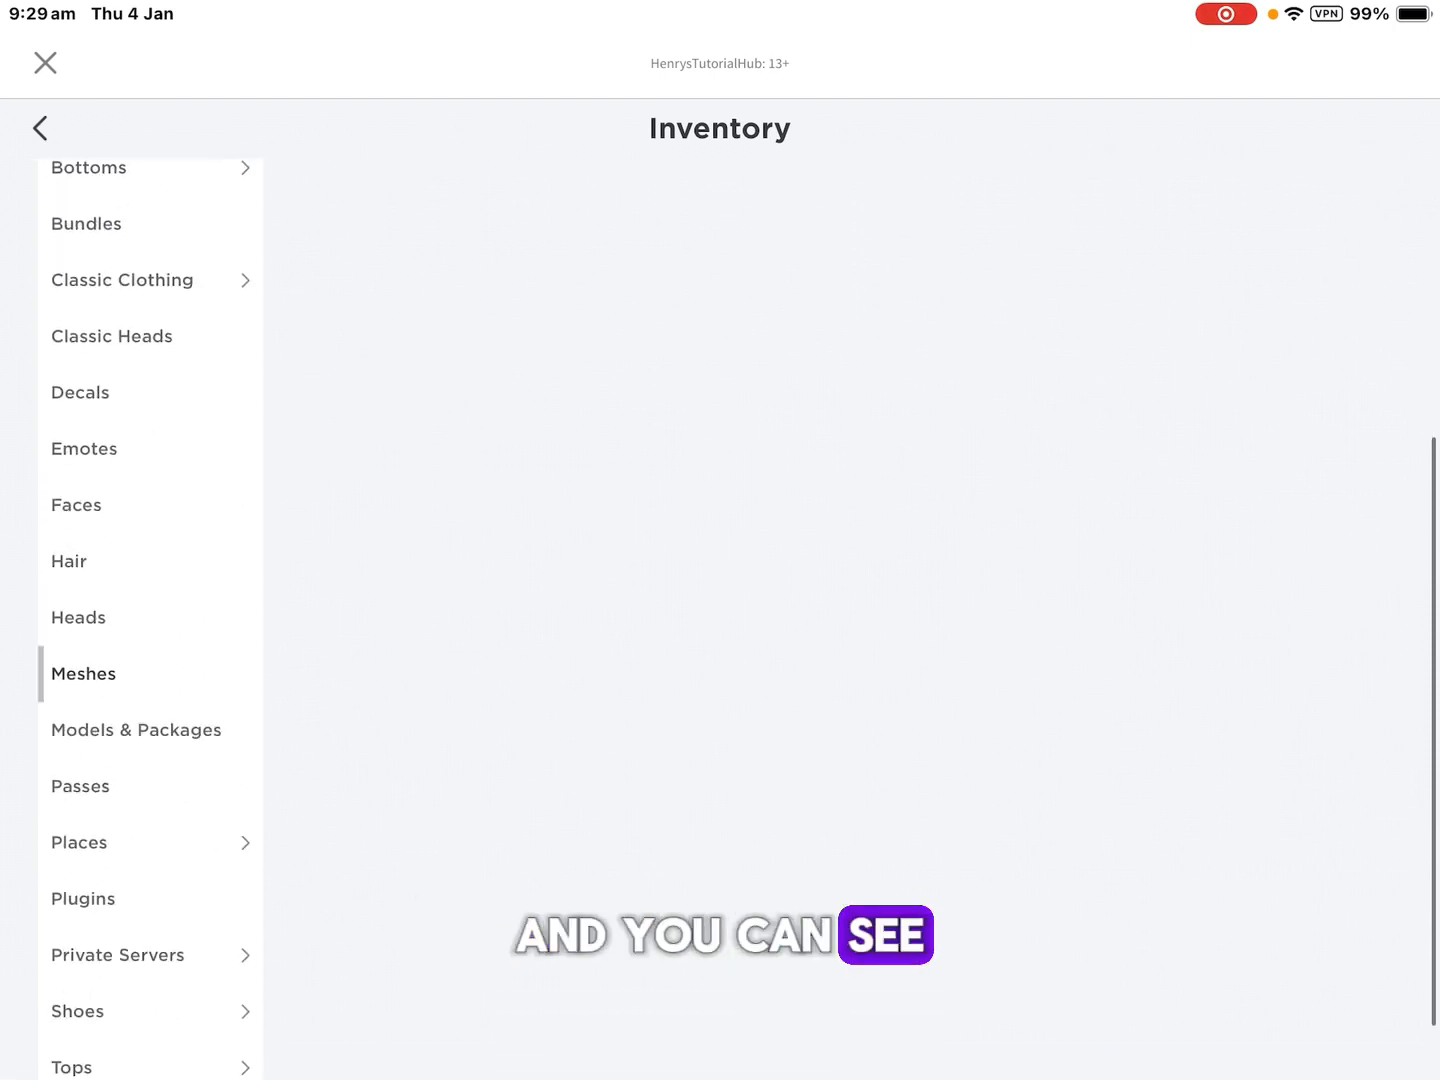
scroll("down", 3)
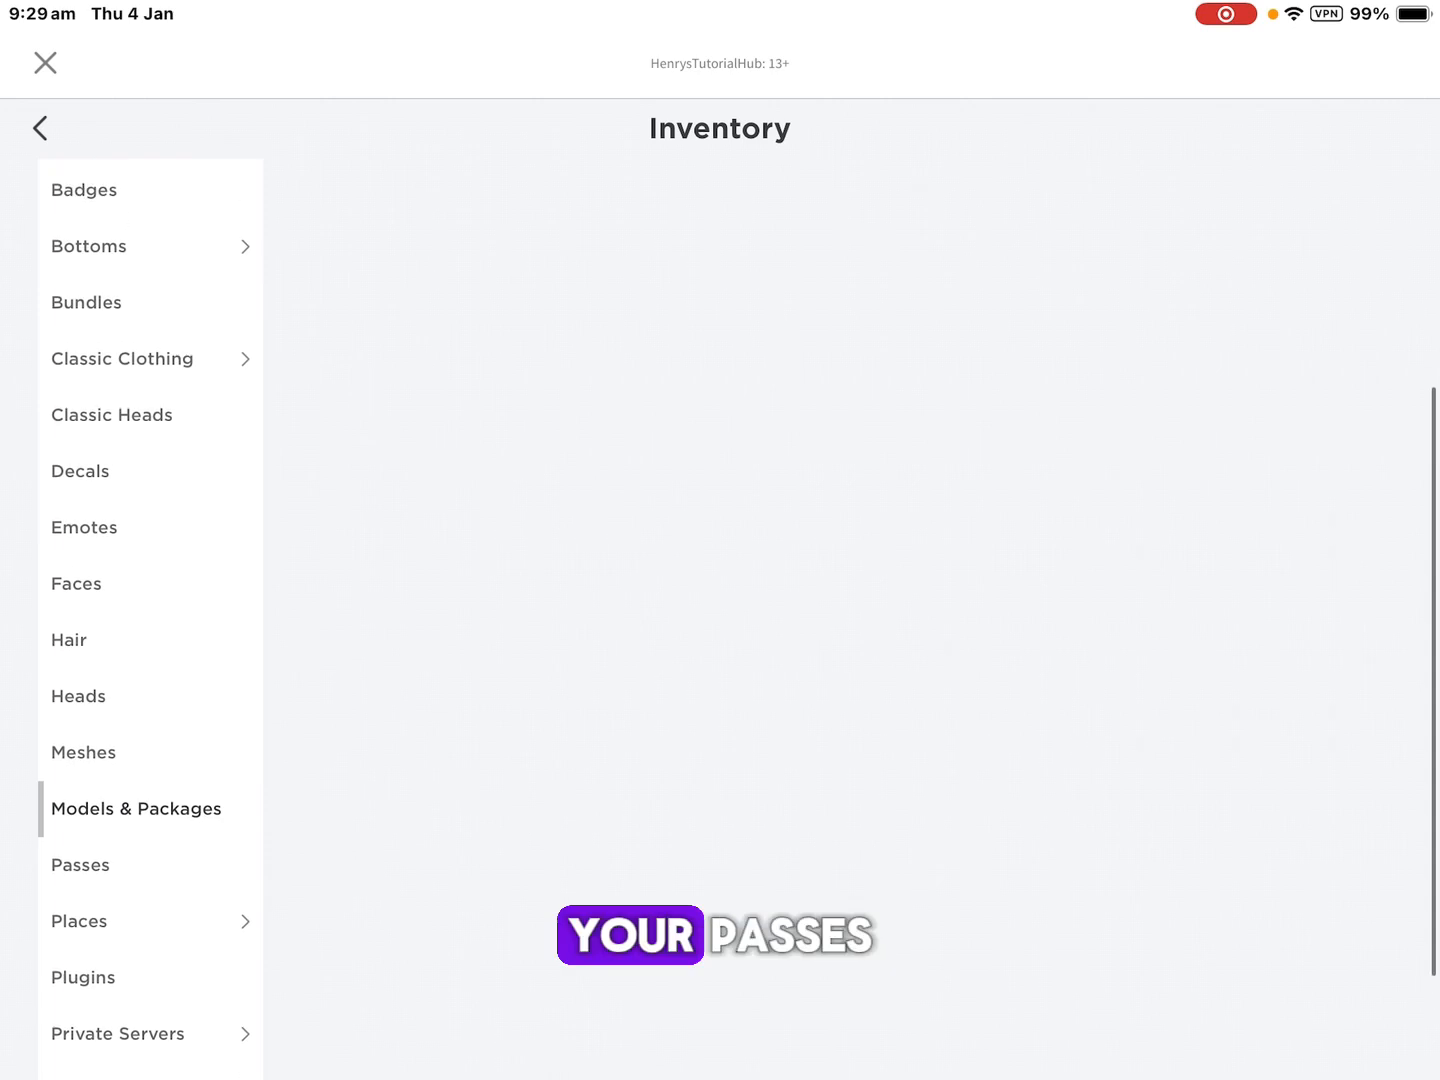
scroll("down", 3)
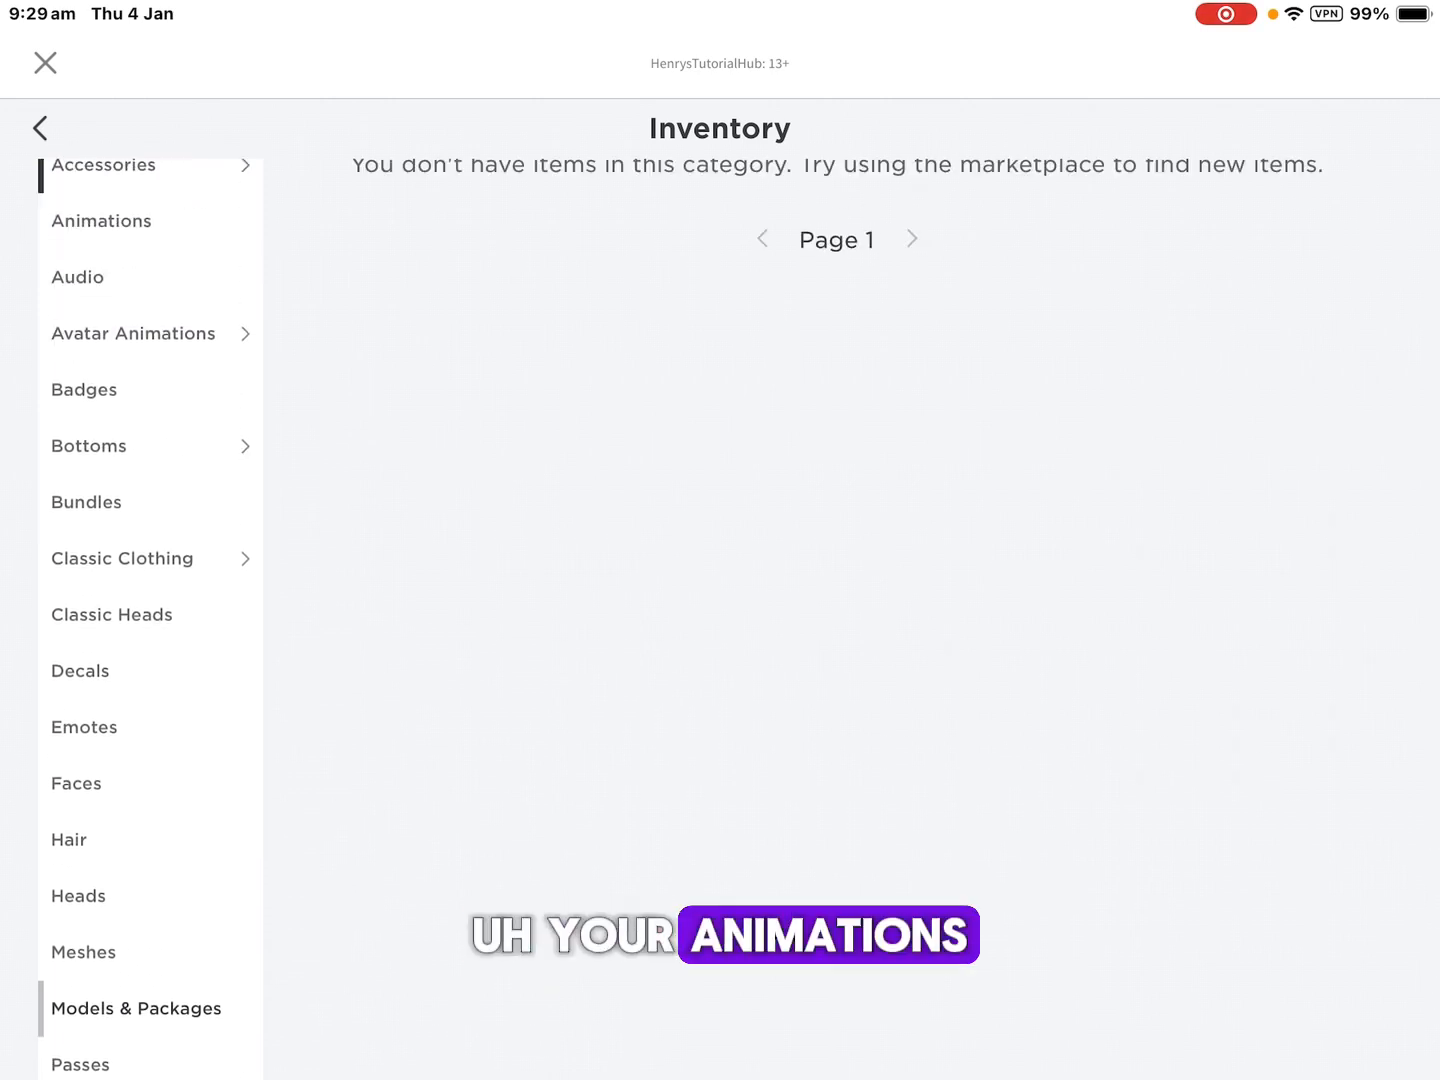
scroll("down", 3)
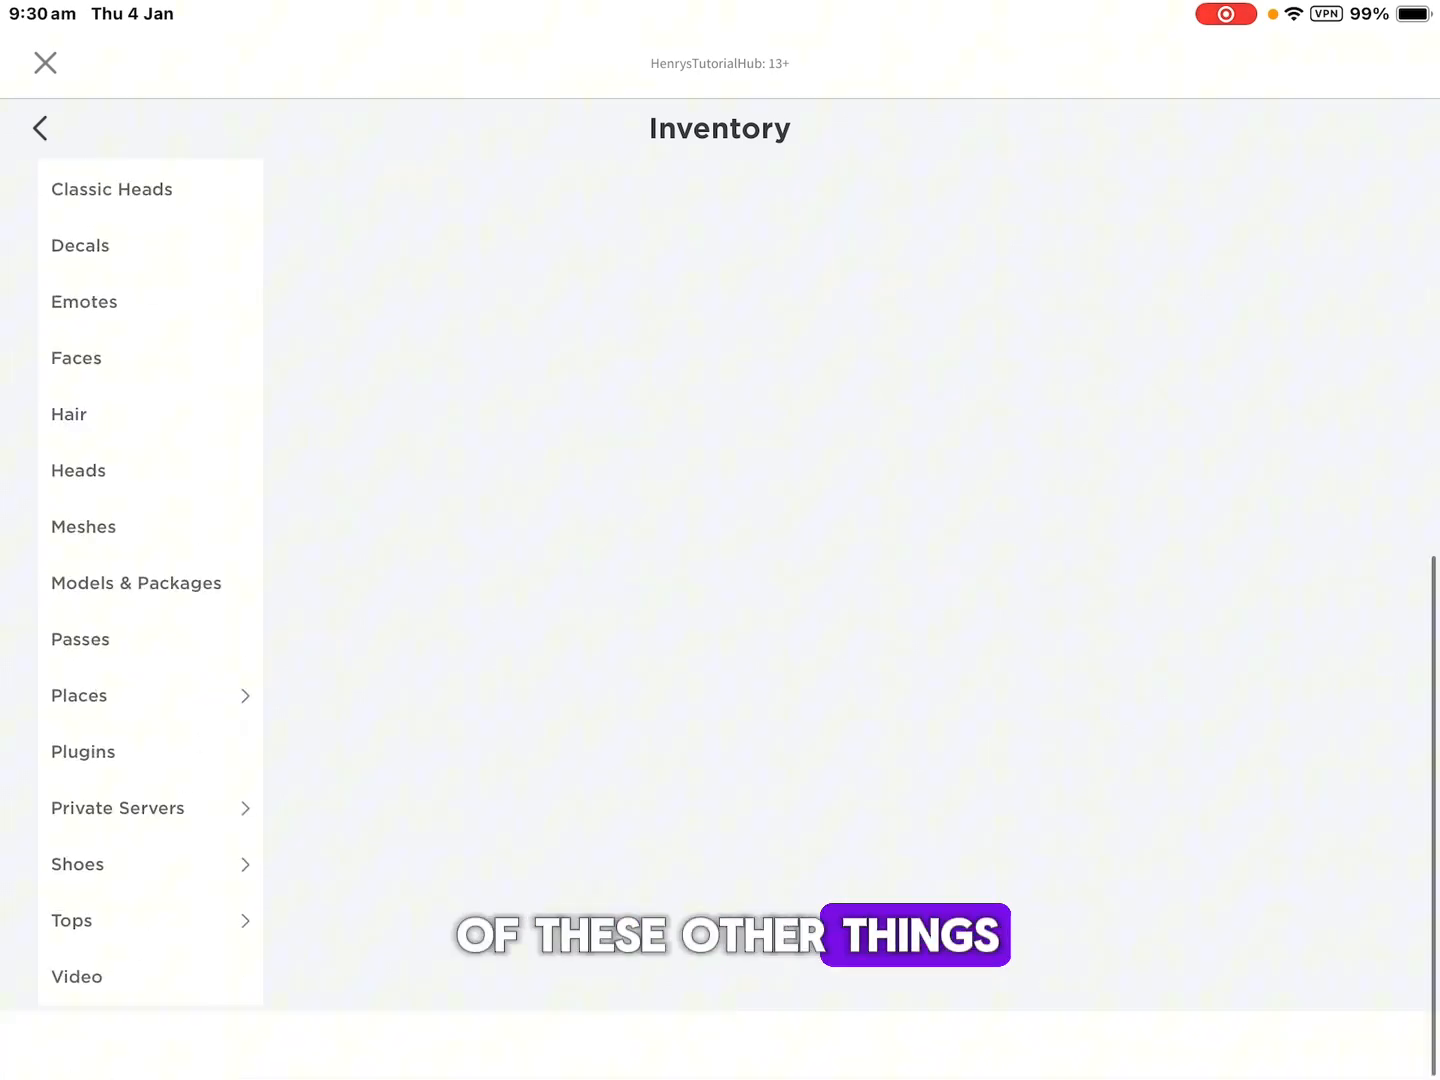